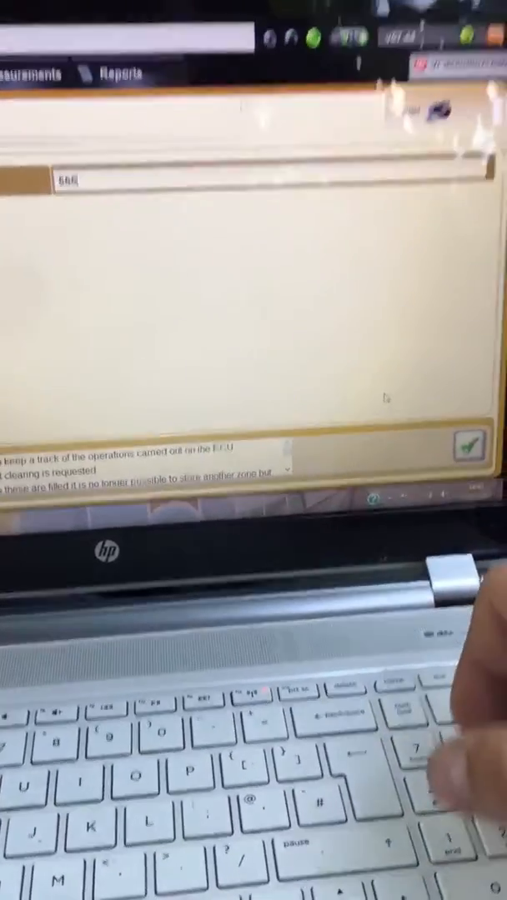
text(555555)
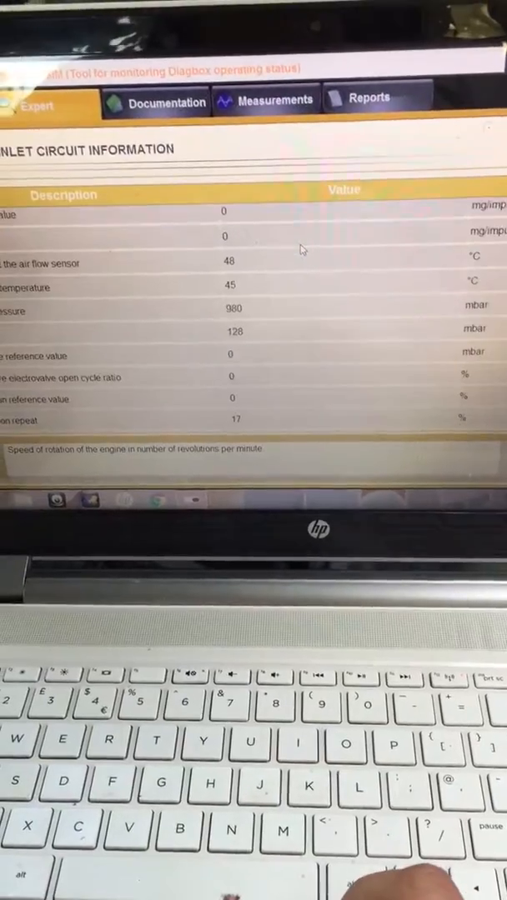
scroll(down, 3)
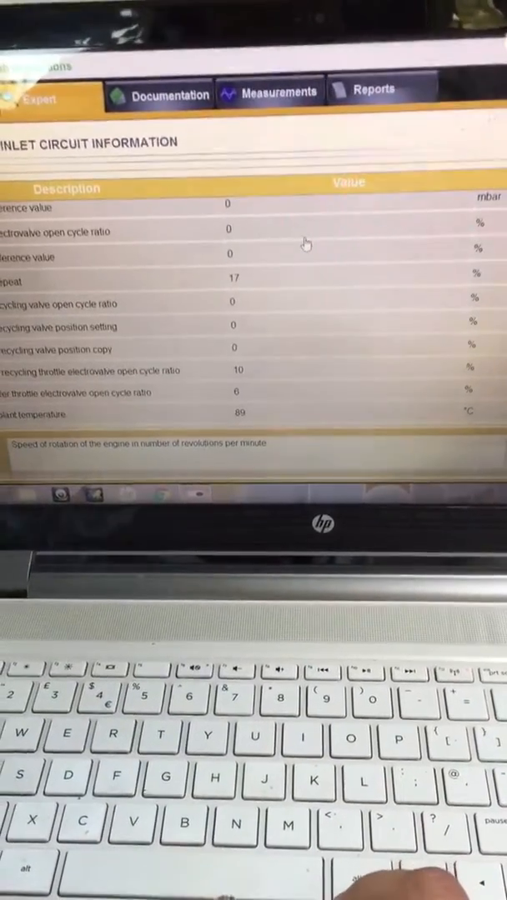